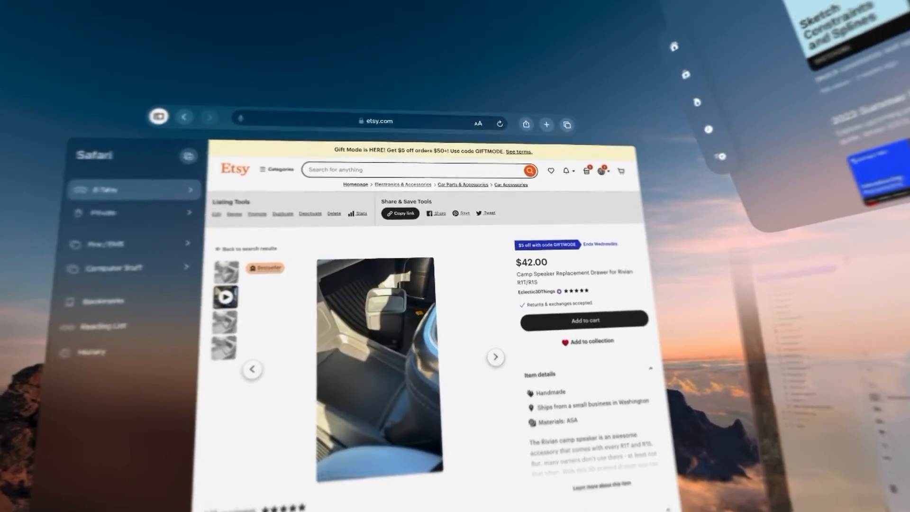
scroll(down, 3)
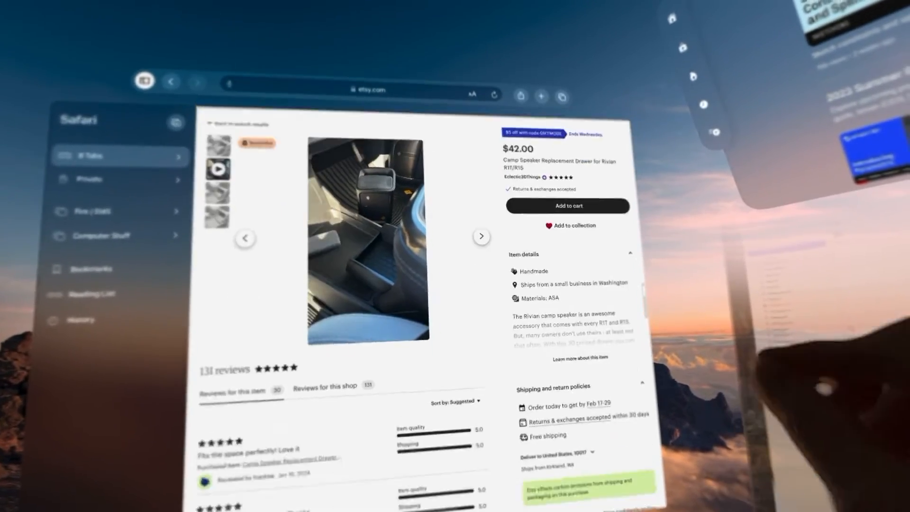